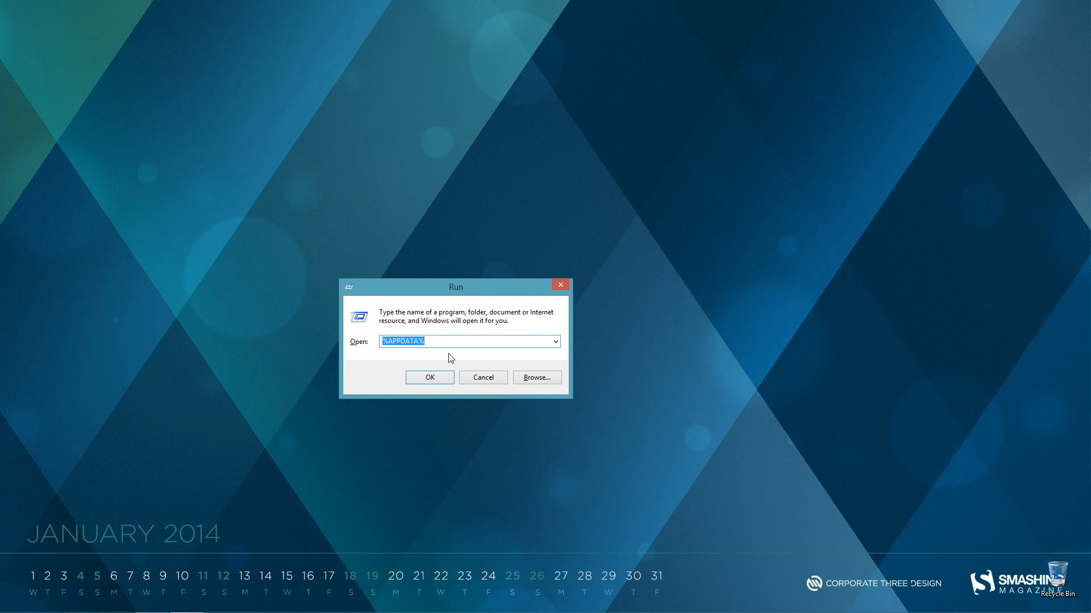
# Leave %APPDATA% entered in the Run dialog's Open box, deselected and ready to launch
pyautogui.click(383, 342)
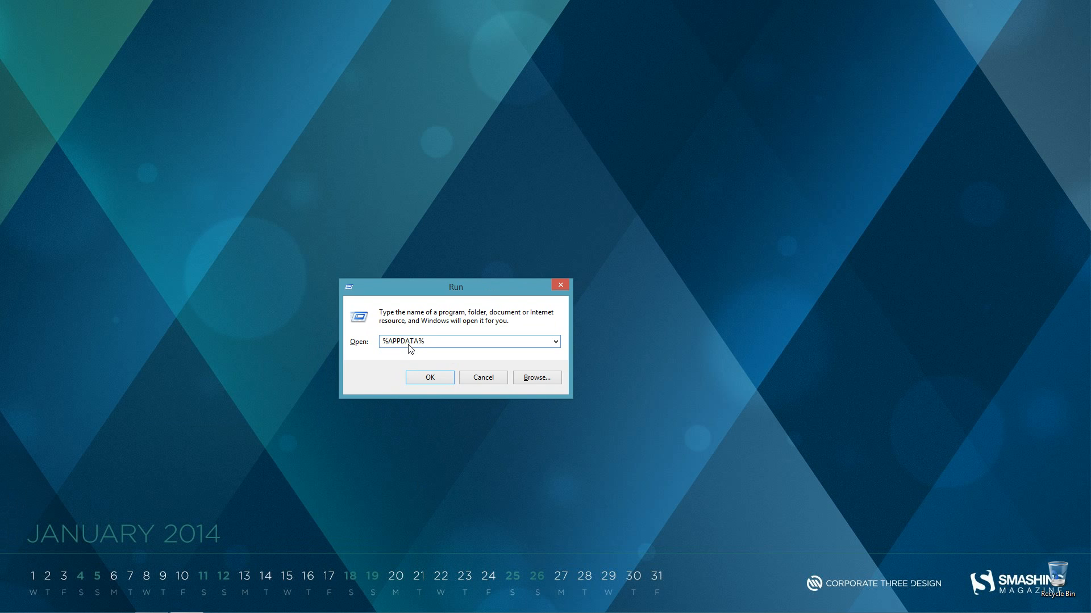
pyautogui.moveTo(424, 429)
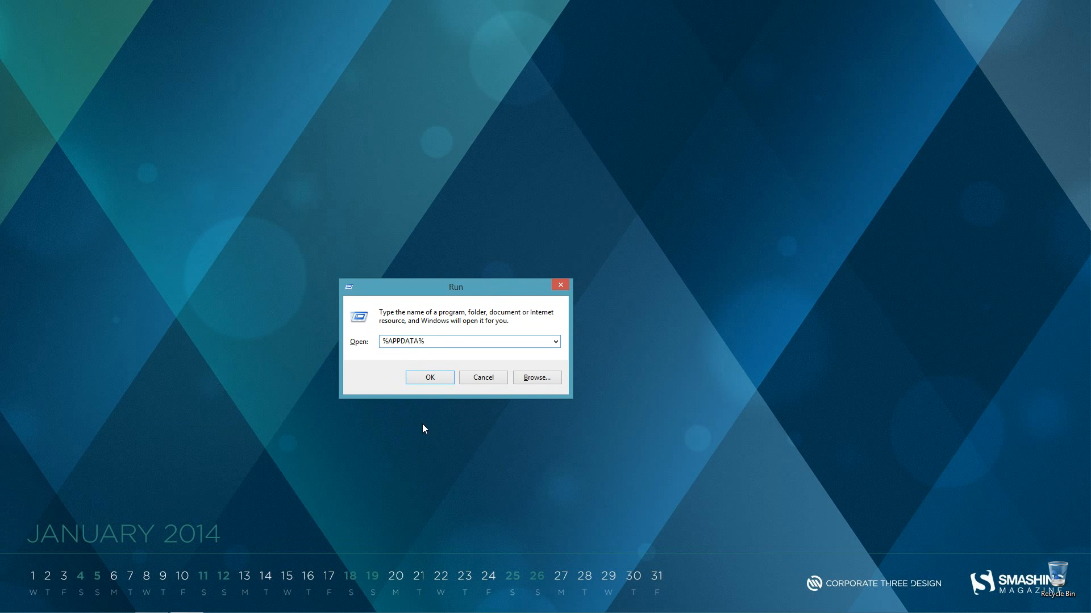
# Launch %APPDATA% into File Explorer's Roaming folder and select the Thunderbird folder
pyautogui.click(428, 377)
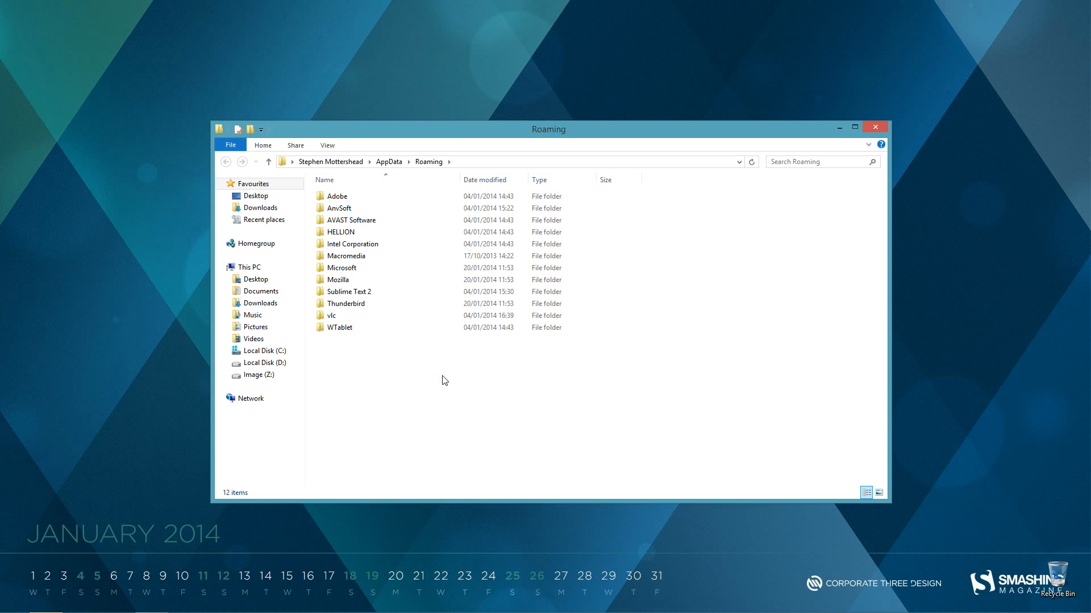
pyautogui.click(361, 208)
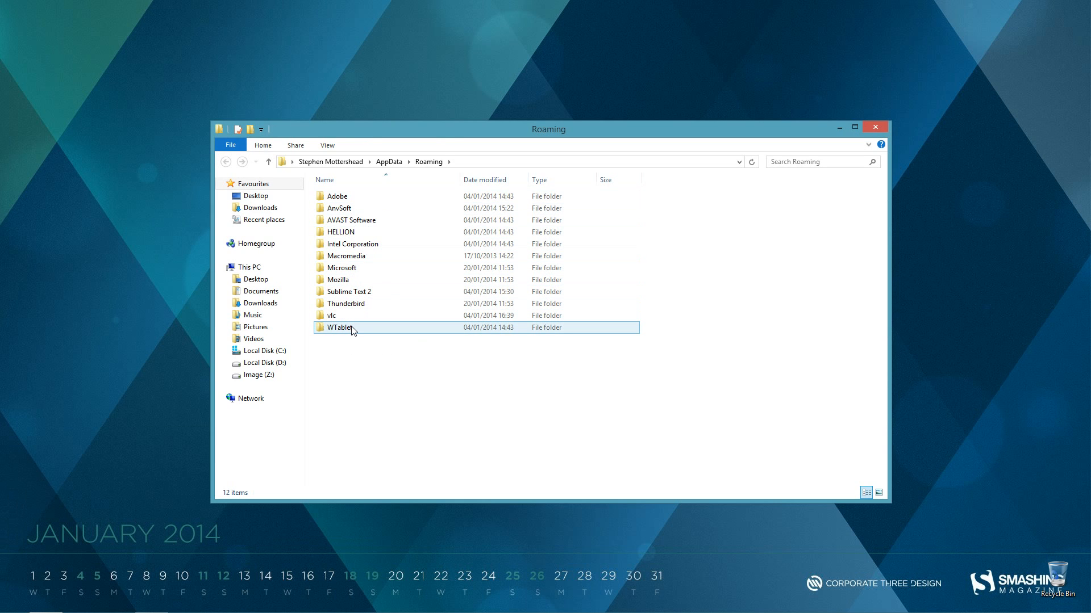
pyautogui.click(345, 303)
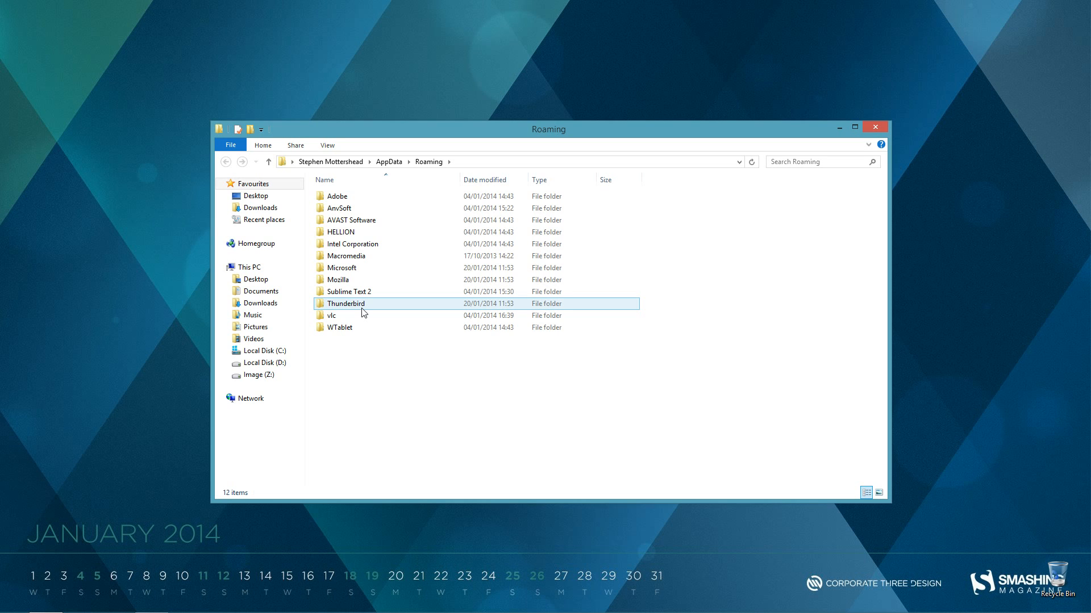
pyautogui.click(348, 292)
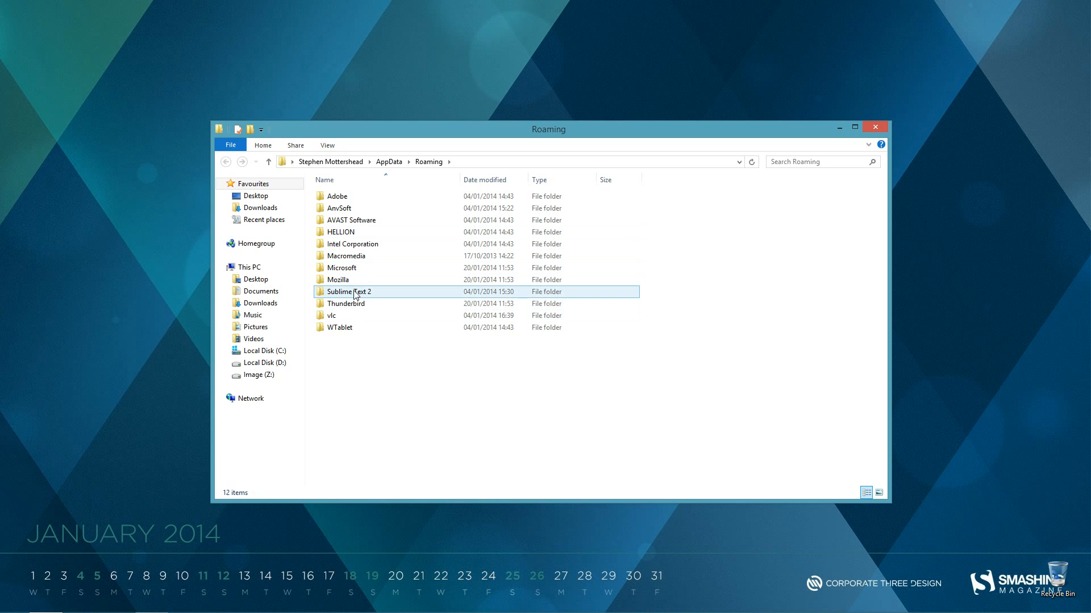
pyautogui.click(346, 304)
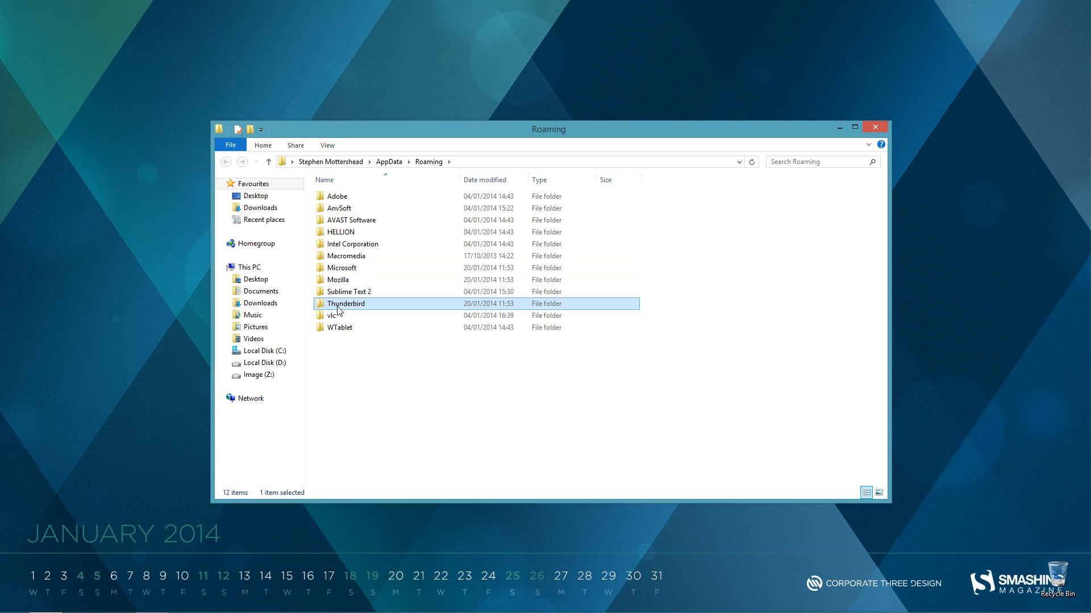
# Drill into Thunderbird\Profiles to show the single .default profile folder
pyautogui.doubleClick(345, 304)
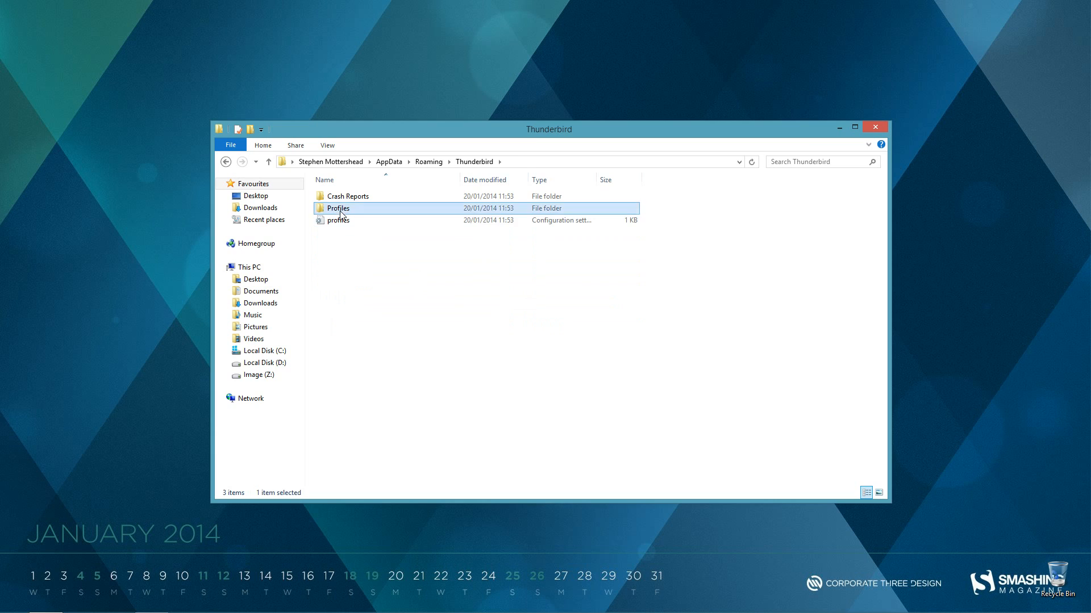
pyautogui.doubleClick(338, 208)
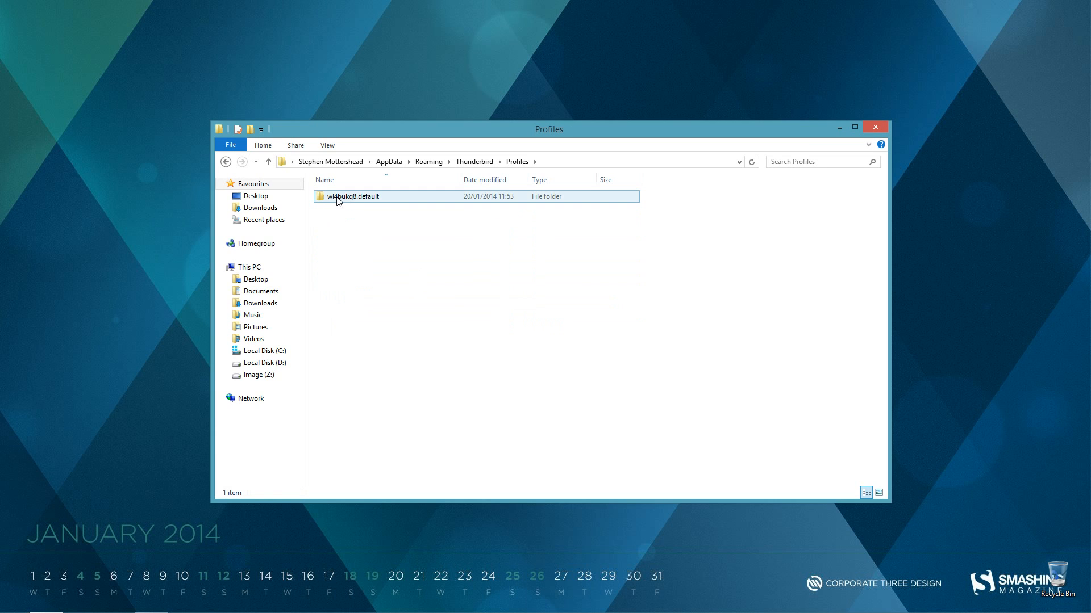
pyautogui.click(346, 229)
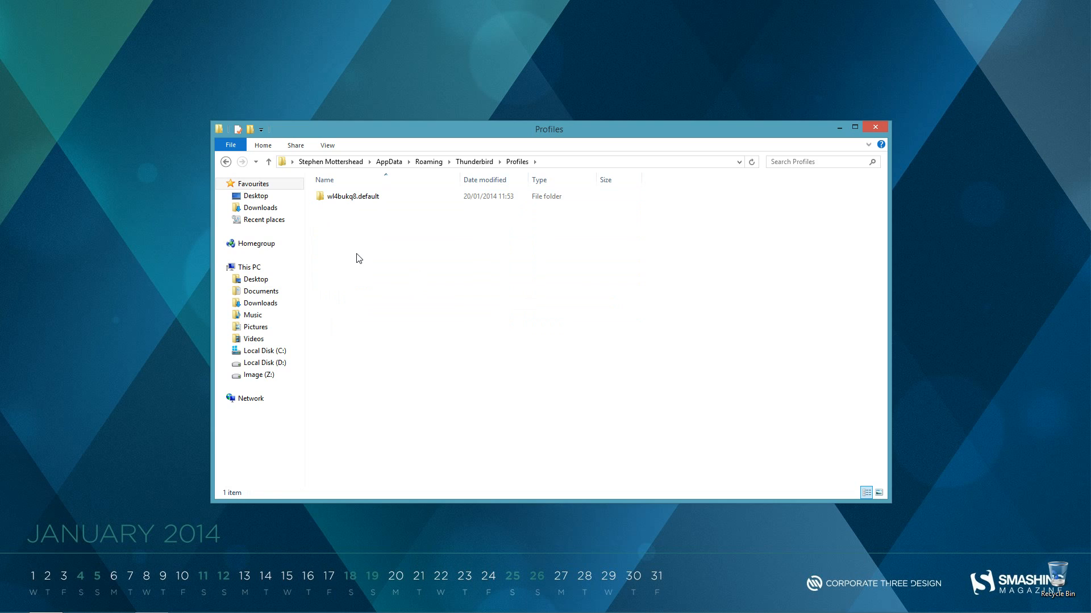
pyautogui.moveTo(367, 221)
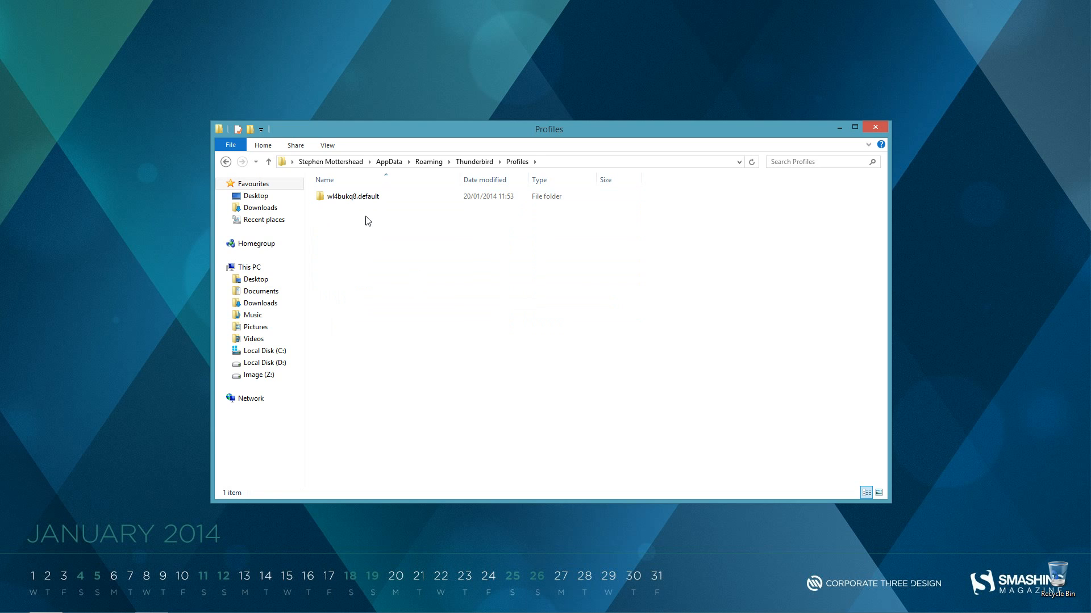
pyautogui.click(351, 197)
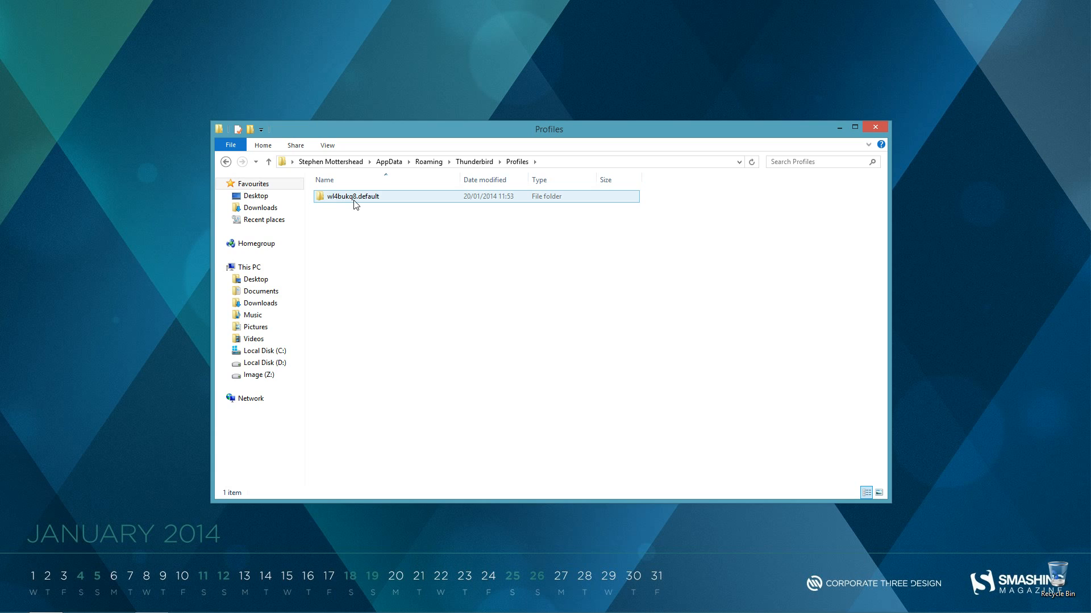
pyautogui.click(357, 216)
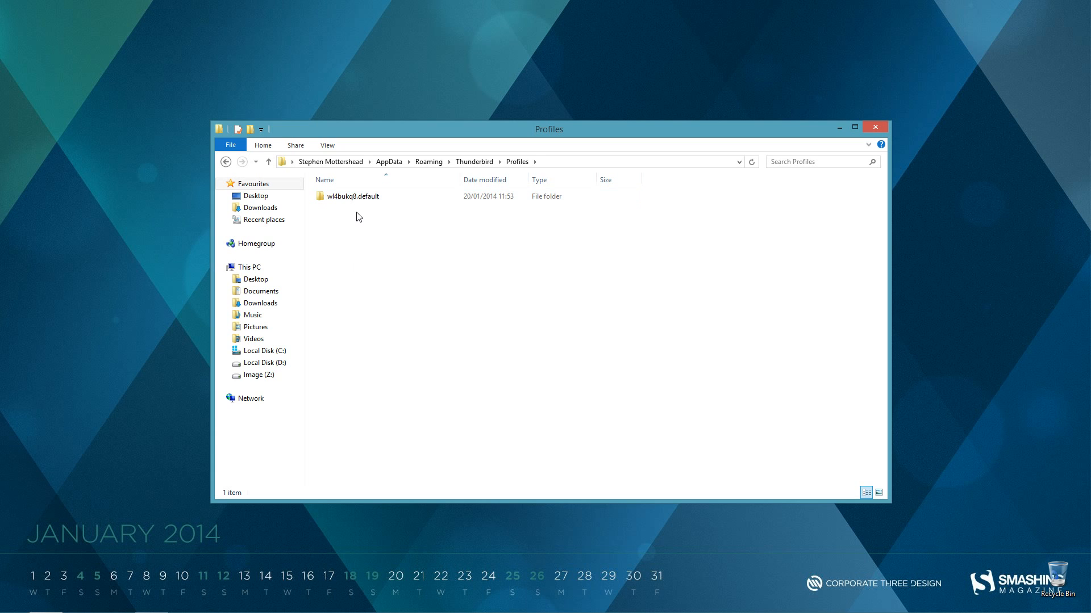